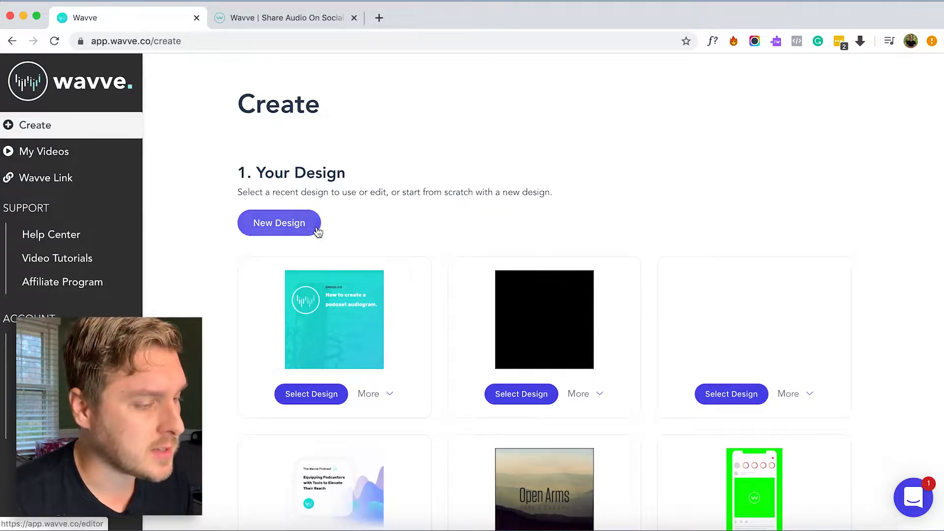
Create a new square-dimension design, opening an empty black canvas
{"action": "left_click", "coordinate": [279, 223]}
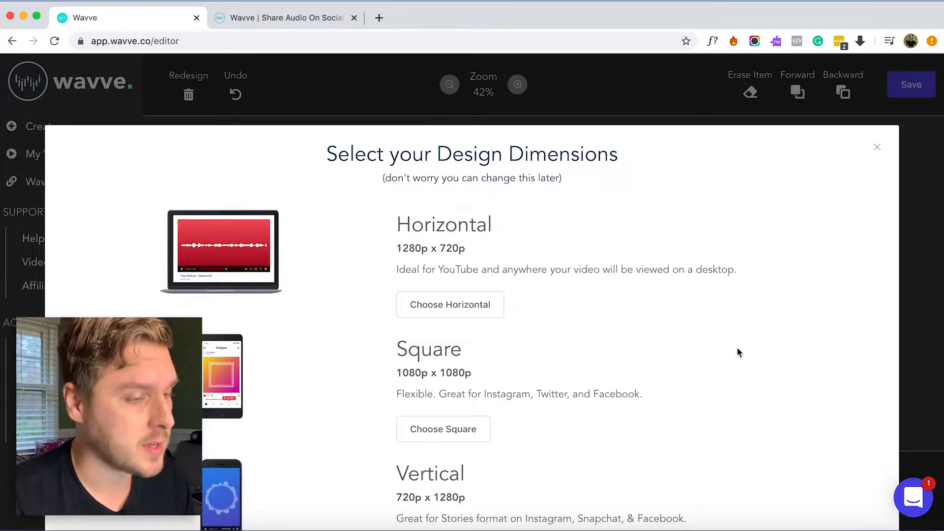
{"action": "scroll", "scroll_direction": "down", "scroll_amount": 3}
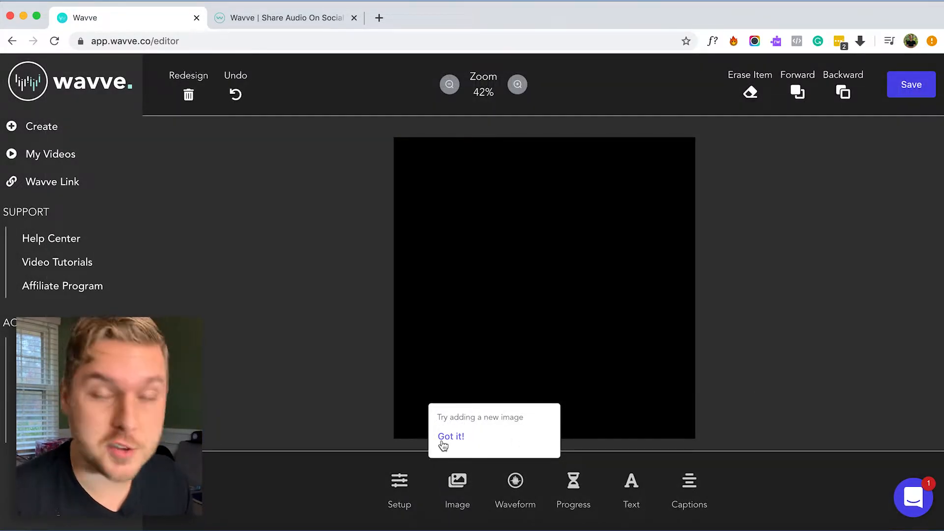
Dismiss the tip and upload 'Wavve - Social Media Graphics.jpg' onto the canvas
{"action": "left_click", "coordinate": [451, 436]}
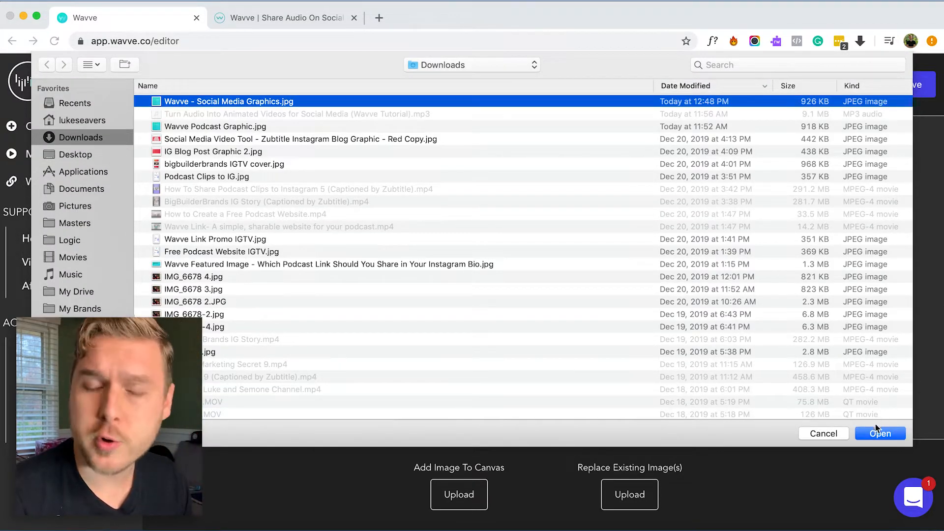
{"action": "left_click", "coordinate": [881, 433]}
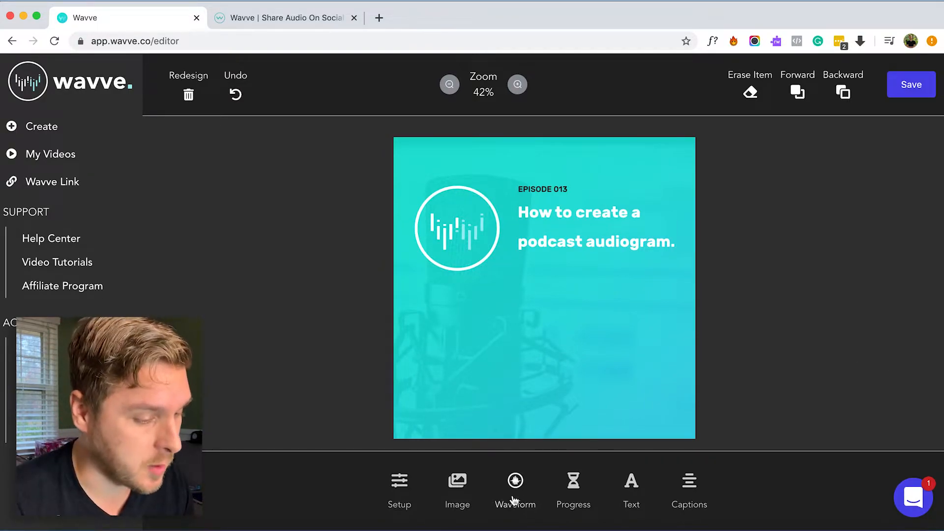
Add the flowing white waveform style, shrink it, and place it lower right
{"action": "left_click", "coordinate": [516, 481]}
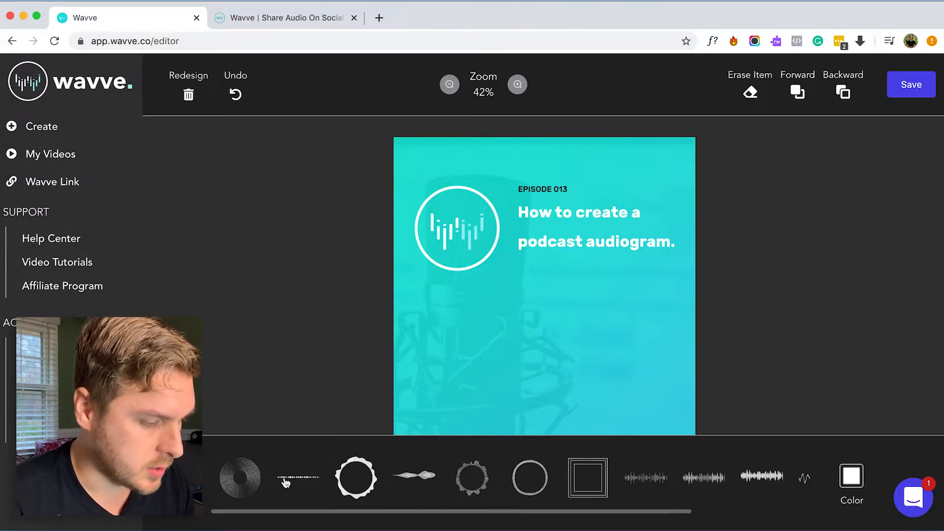
{"action": "left_click", "coordinate": [472, 480]}
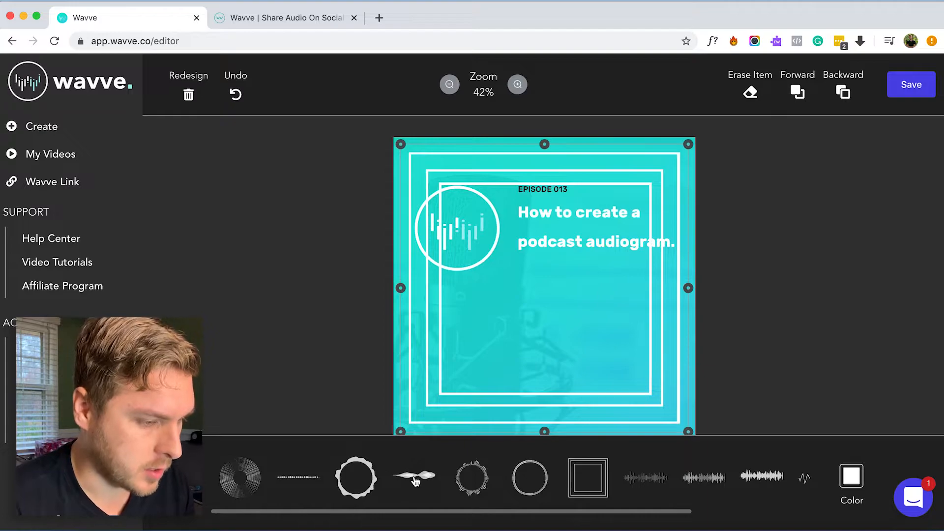
{"action": "left_click", "coordinate": [415, 481]}
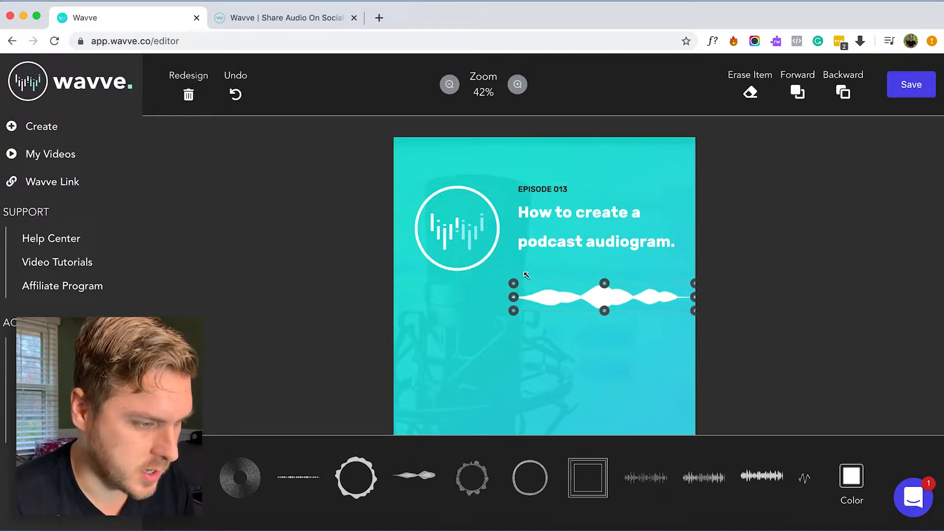
{"action": "left_click_drag", "start_coordinate": [604, 296], "coordinate": [634, 349]}
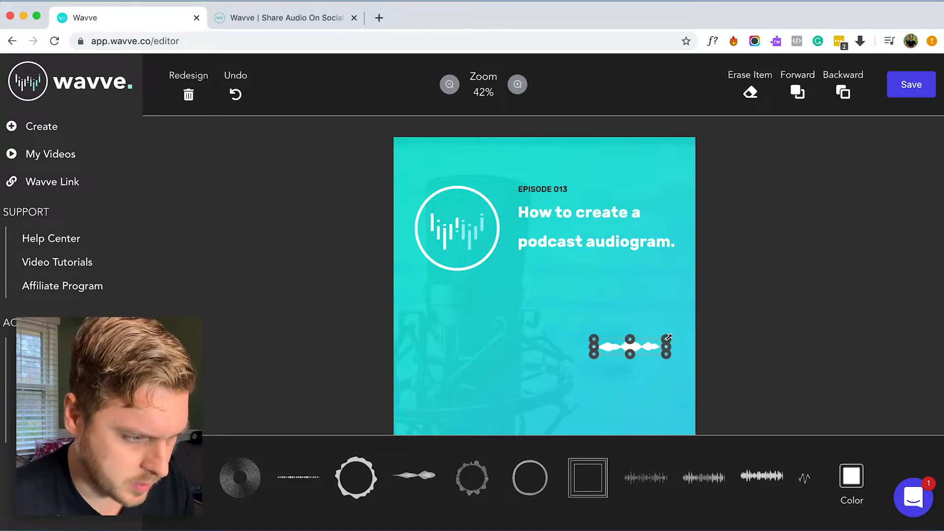
{"action": "left_click_drag", "start_coordinate": [667, 337], "coordinate": [681, 349]}
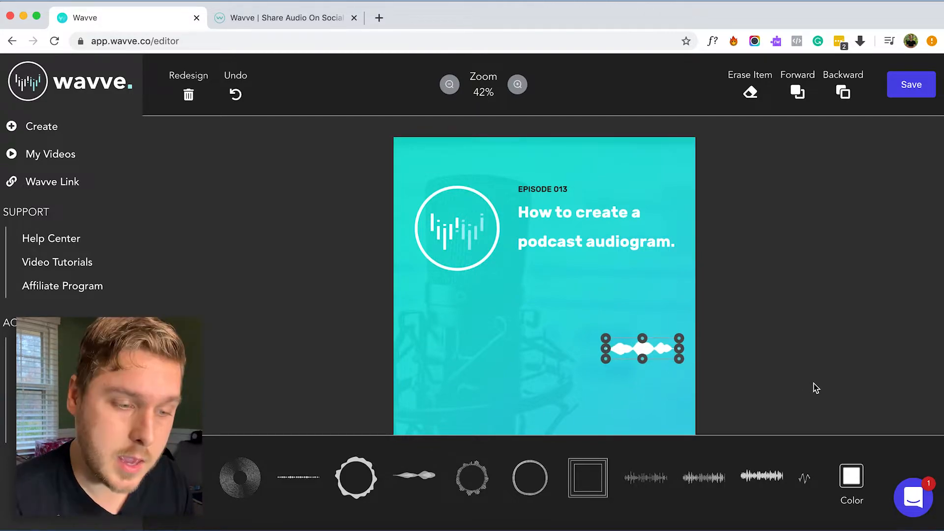
{"action": "left_click", "coordinate": [851, 487]}
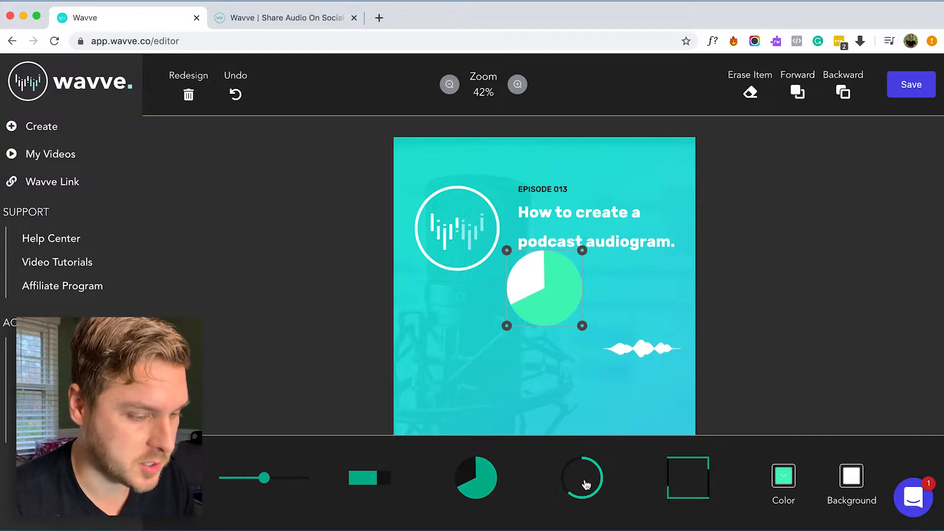
{"action": "mouse_move", "coordinate": [315, 492]}
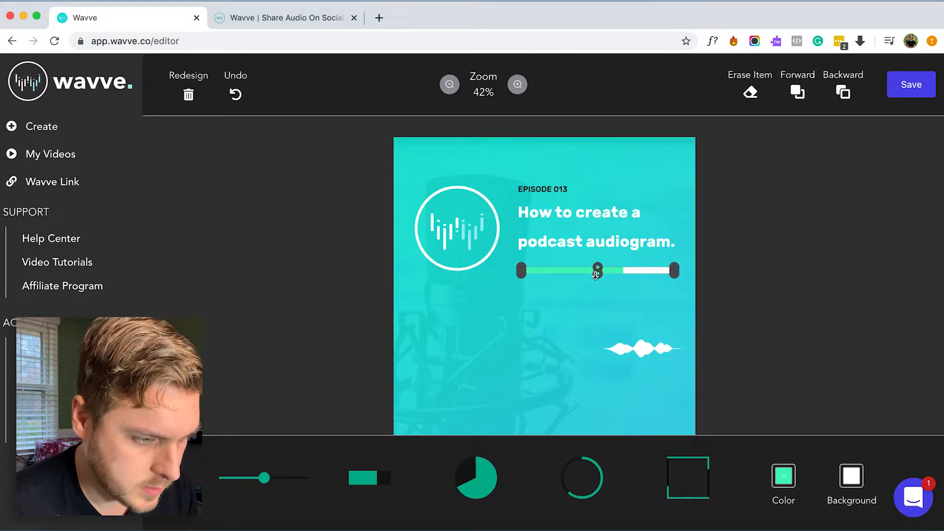
Set the progress bar's fill colour to purple 4D47E8 and check its background colour
{"action": "left_click", "coordinate": [784, 476]}
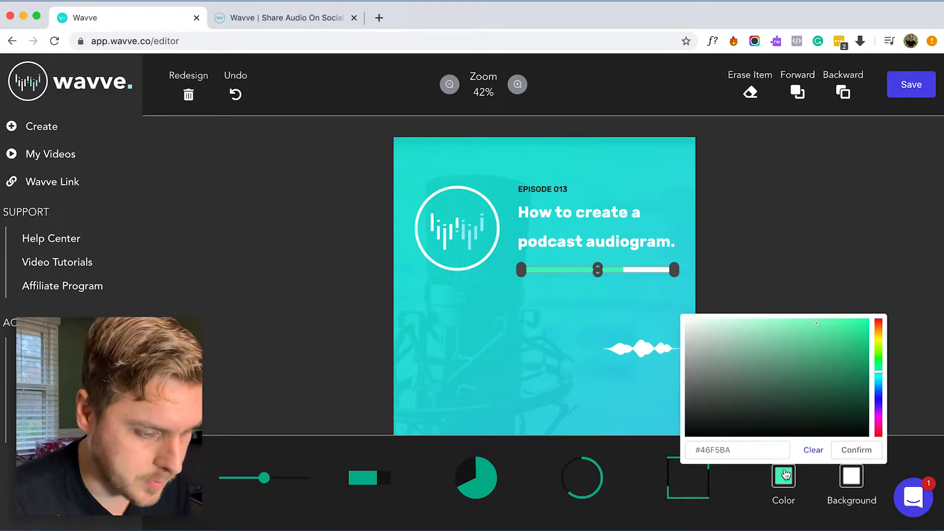
{"action": "type", "text": "4D47E8"}
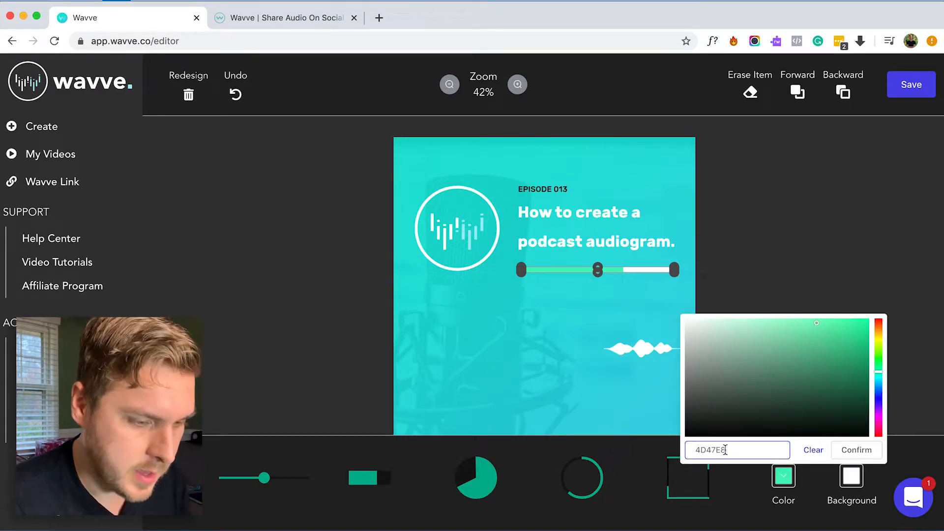
{"action": "left_click", "coordinate": [851, 487]}
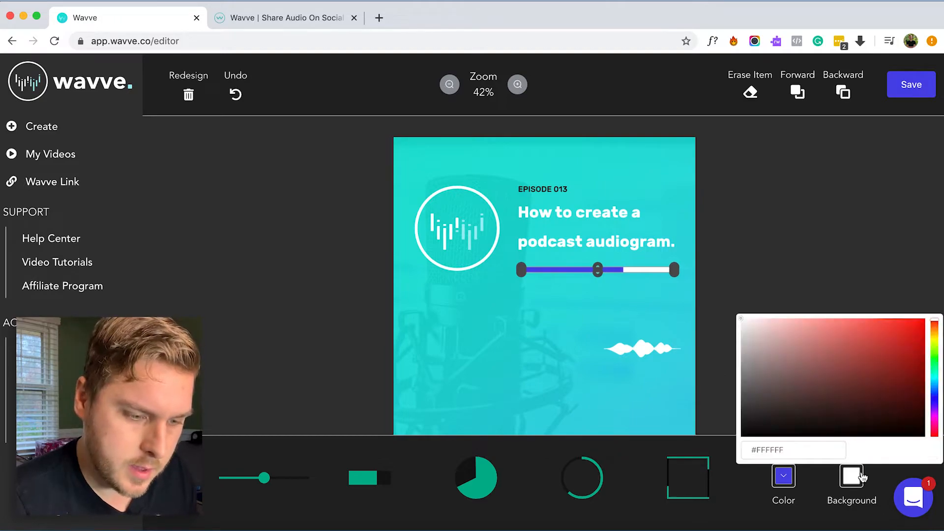
{"action": "left_click", "coordinate": [841, 243]}
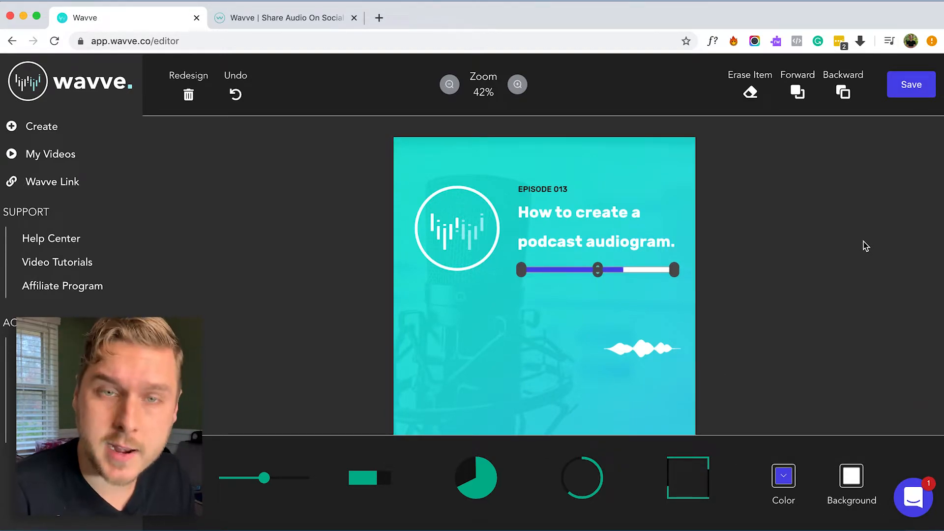
Save the design and scroll the Create page down to '2. Your Audio'
{"action": "left_click", "coordinate": [518, 84]}
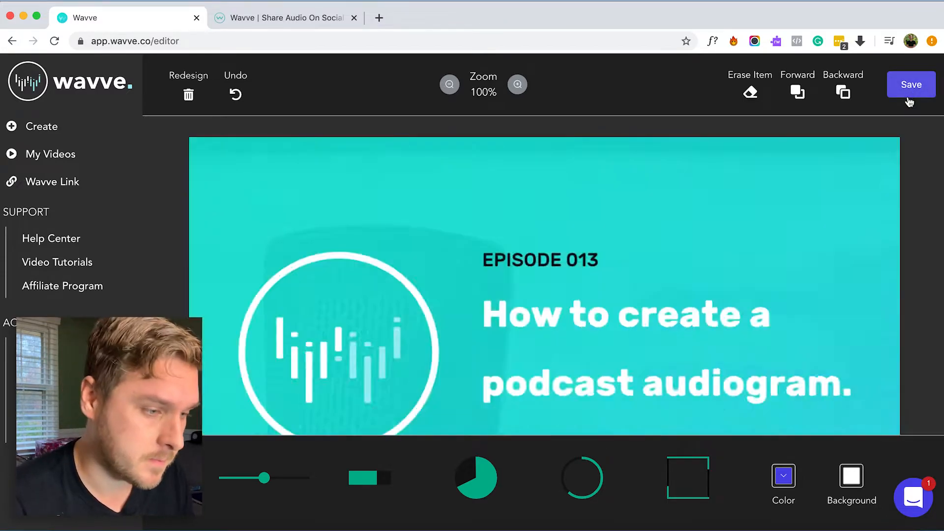
{"action": "left_click", "coordinate": [912, 84]}
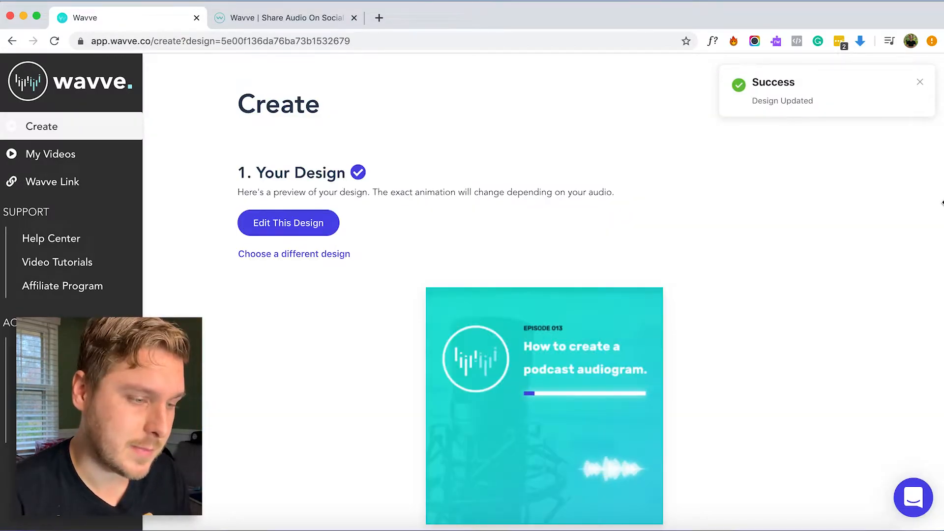
{"action": "scroll", "scroll_direction": "down", "scroll_amount": 3}
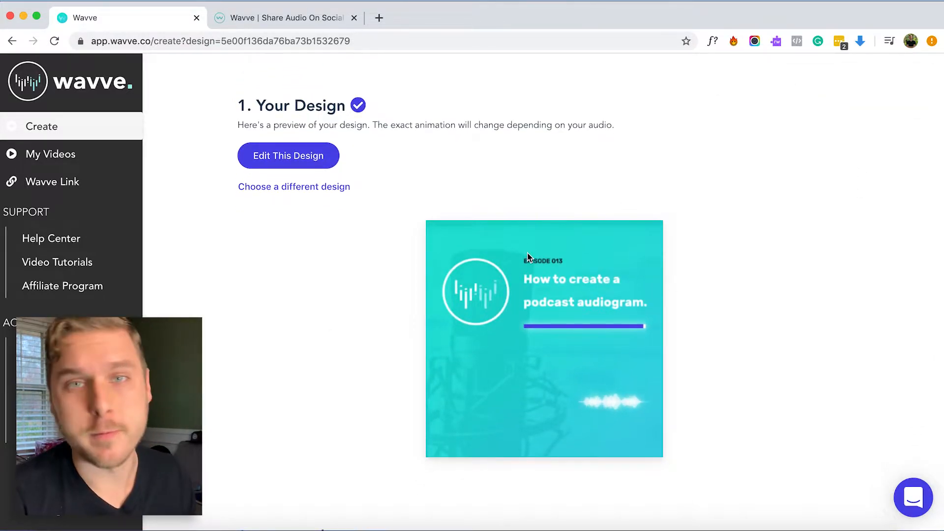
{"action": "scroll", "scroll_direction": "down", "scroll_amount": 3}
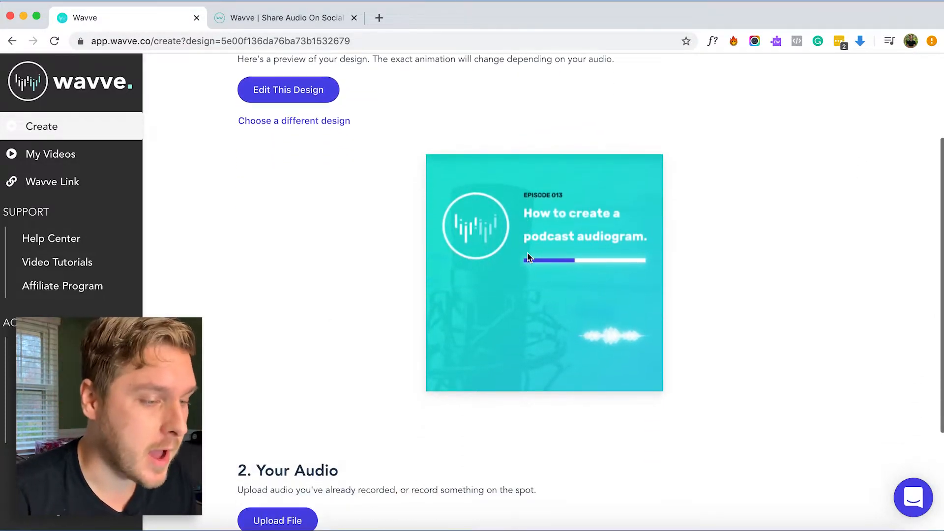
{"action": "scroll", "scroll_direction": "down", "scroll_amount": 3}
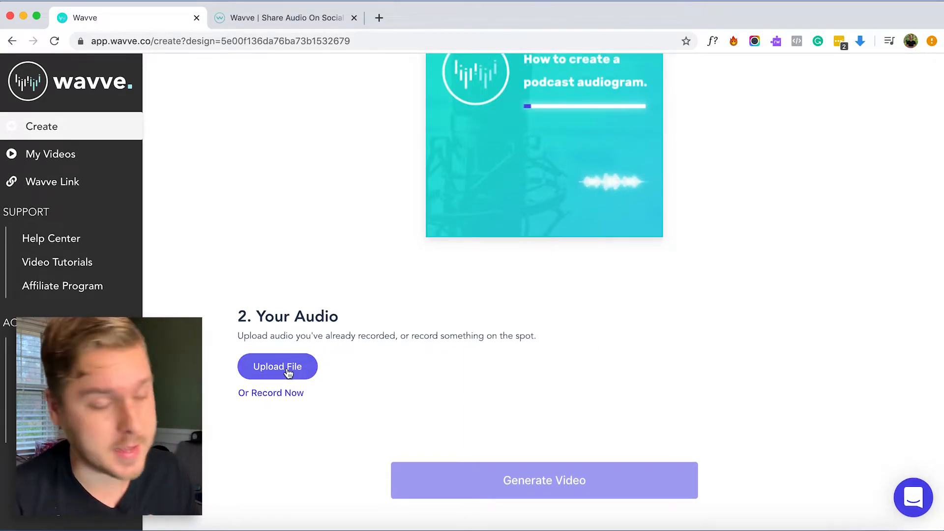
Upload the tutorial MP3 and trim the selection to its first 00:59.94
{"action": "left_click", "coordinate": [278, 367]}
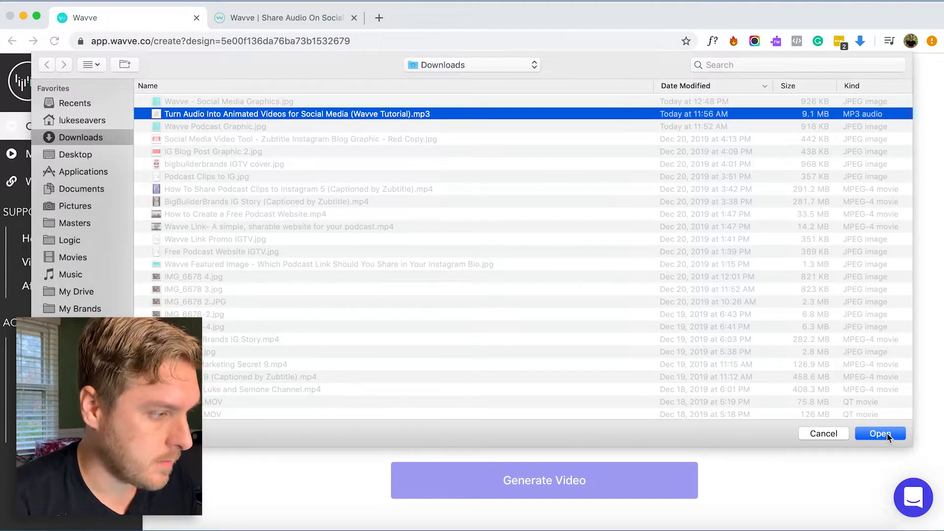
{"action": "left_click", "coordinate": [880, 434]}
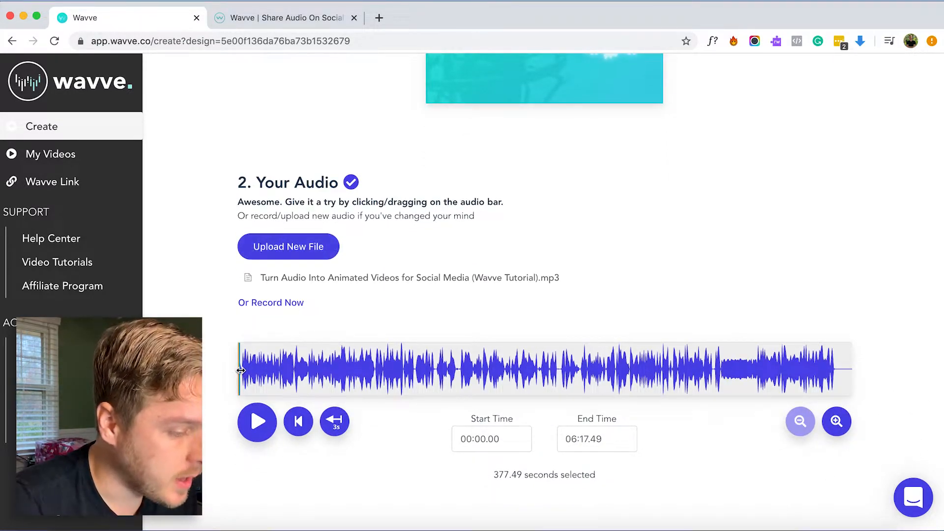
{"action": "left_click_drag", "start_coordinate": [851, 370], "coordinate": [374, 370]}
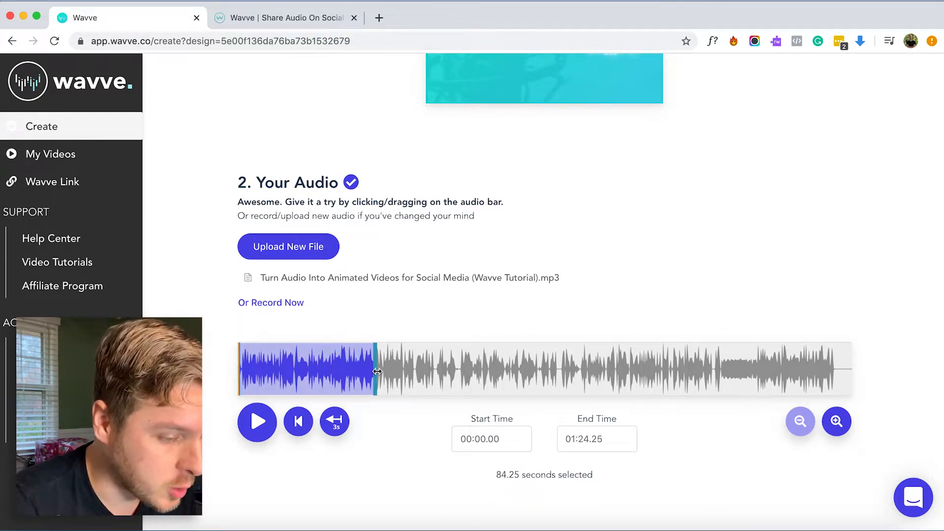
{"action": "left_click_drag", "start_coordinate": [377, 369], "coordinate": [348, 369]}
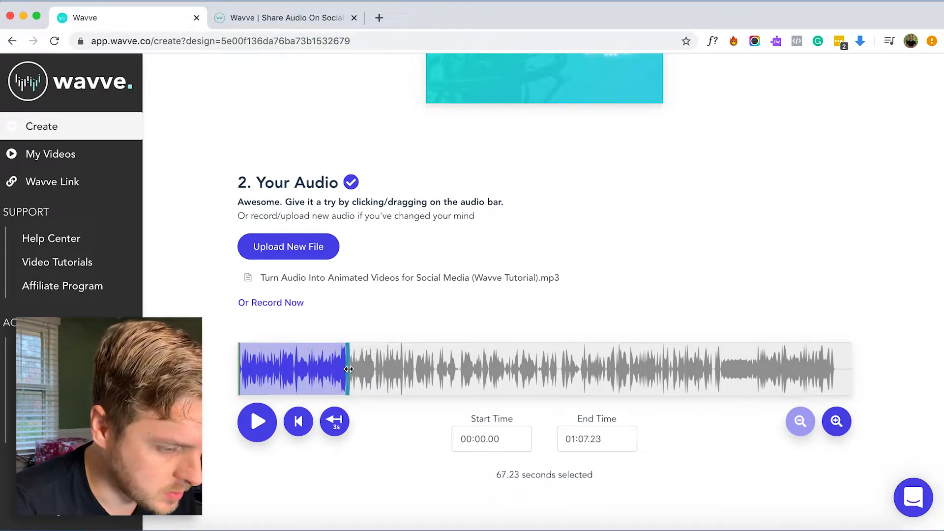
{"action": "left_click_drag", "start_coordinate": [348, 369], "coordinate": [336, 367]}
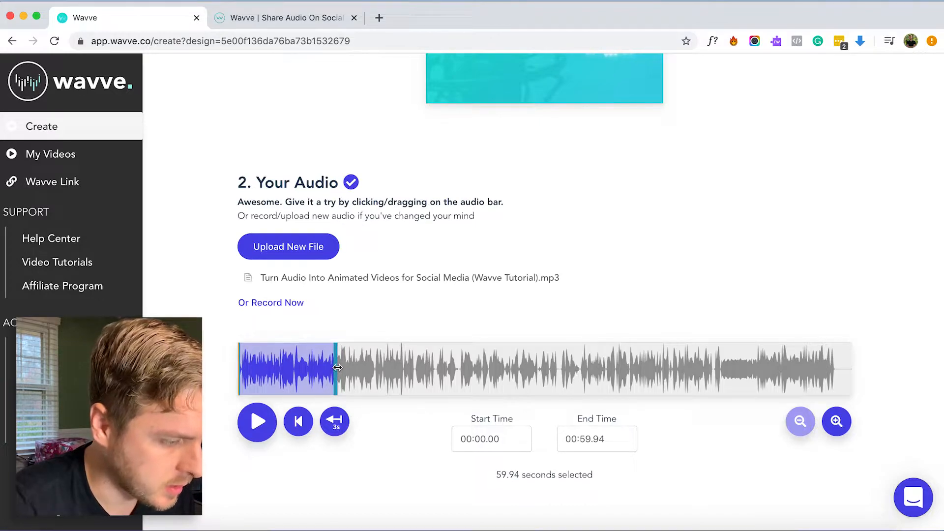
Generate the video and find it listed in My Videos
{"action": "scroll", "scroll_direction": "down", "scroll_amount": 3}
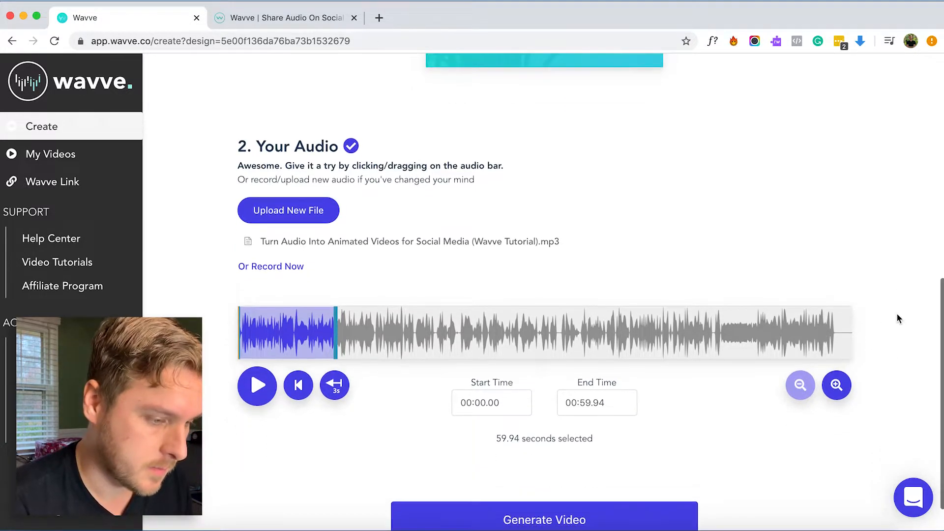
{"action": "left_click", "coordinate": [543, 519]}
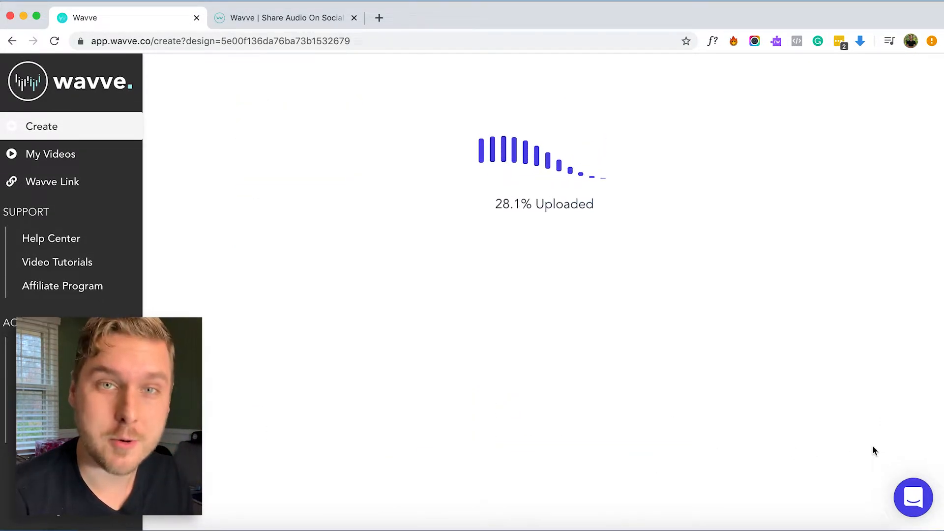
{"action": "left_click", "coordinate": [50, 154]}
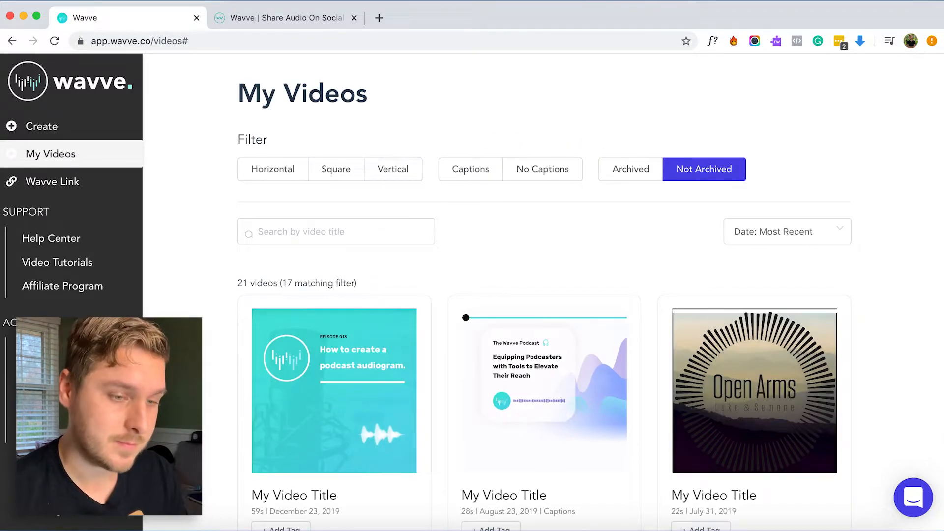
{"action": "scroll", "scroll_direction": "down", "scroll_amount": 3}
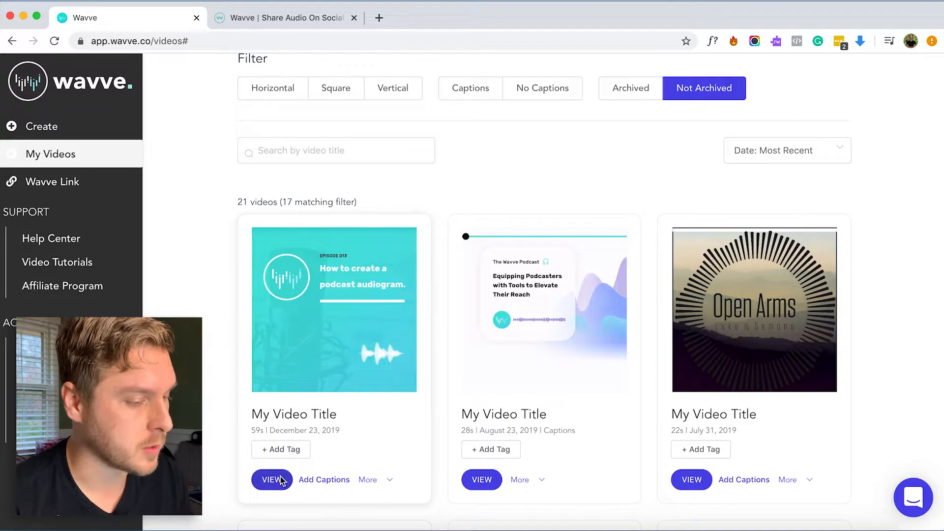
View the audiogram video from My Videos, then play, pause and resume it
{"action": "left_click", "coordinate": [271, 479]}
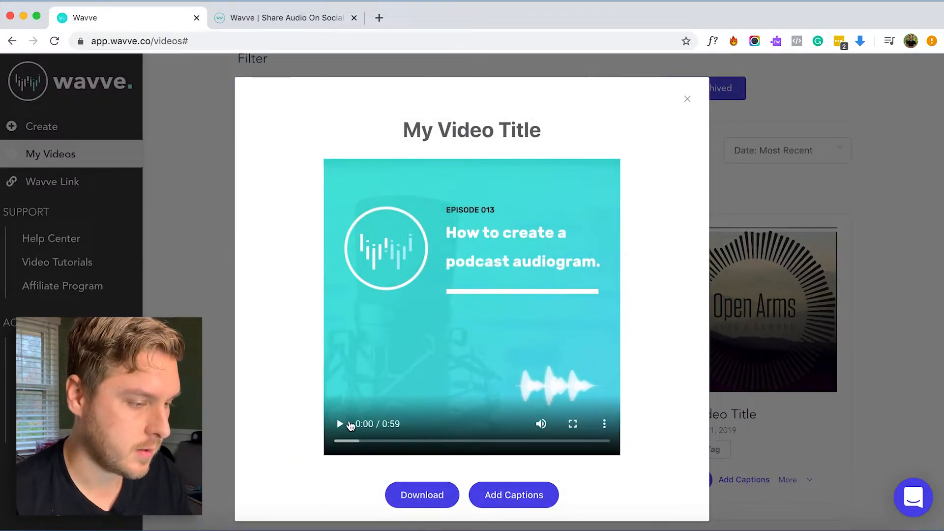
{"action": "left_click", "coordinate": [340, 424]}
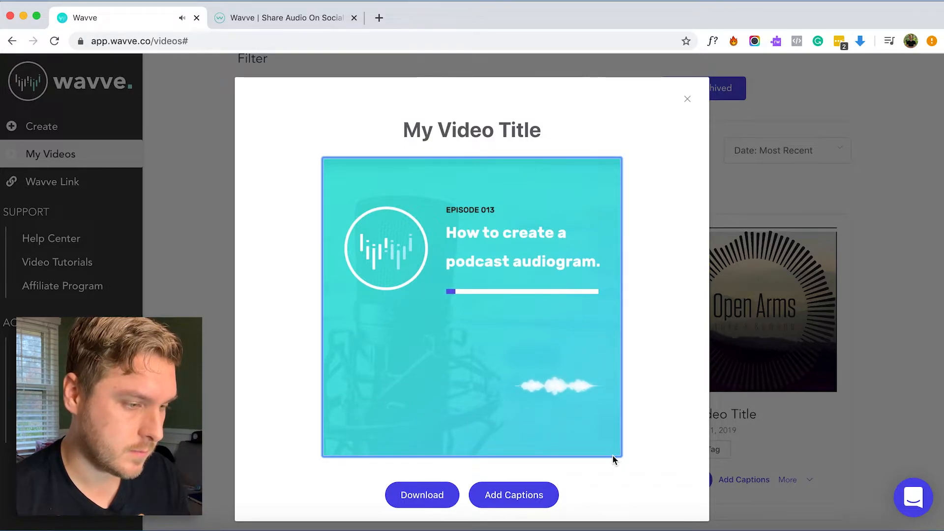
{"action": "left_click", "coordinate": [471, 307]}
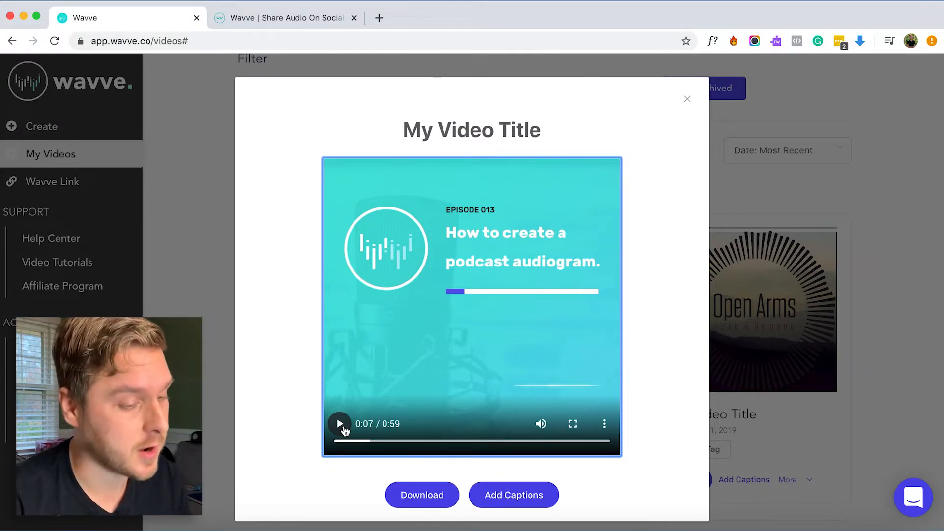
{"action": "left_click", "coordinate": [513, 495]}
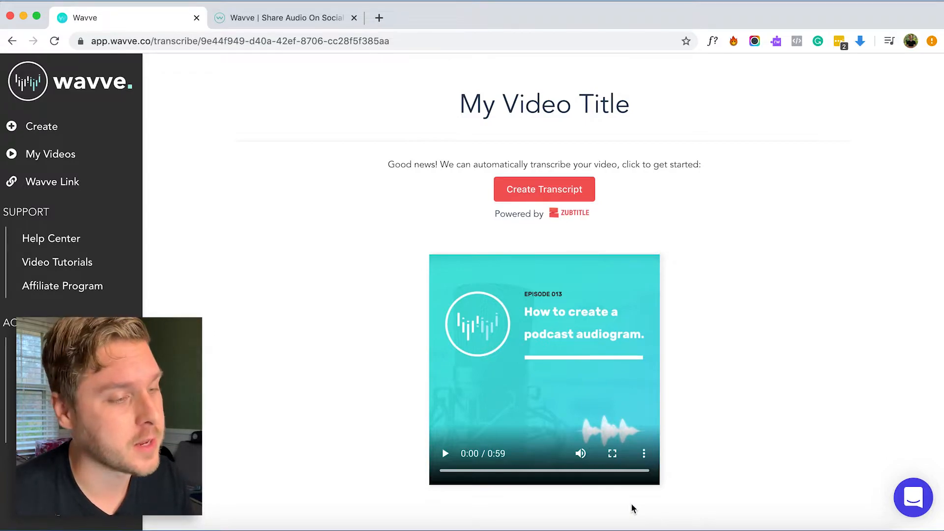
{"action": "mouse_move", "coordinate": [769, 445]}
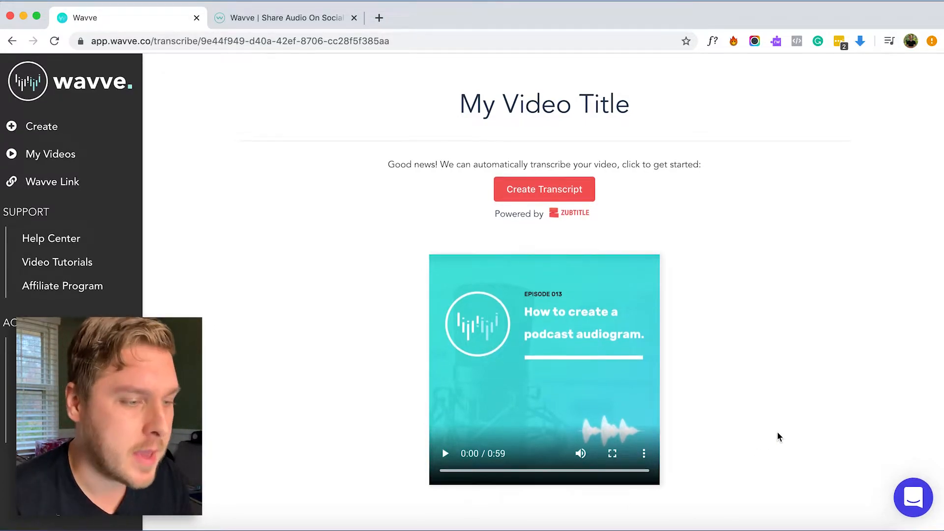
Run Create Transcript and scroll down to the generated Edit Captions segments
{"action": "left_click", "coordinate": [544, 189]}
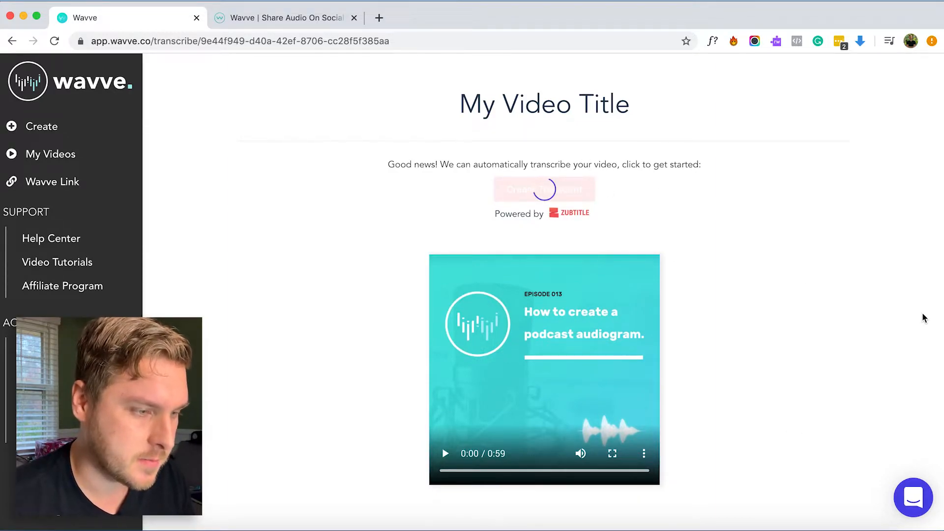
{"action": "left_click", "coordinate": [545, 189]}
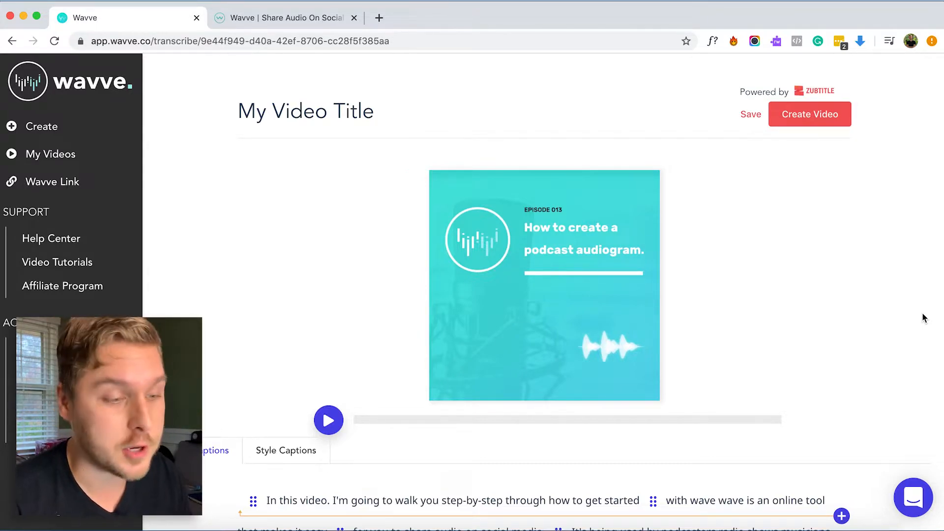
{"action": "scroll", "scroll_direction": "down", "scroll_amount": 3}
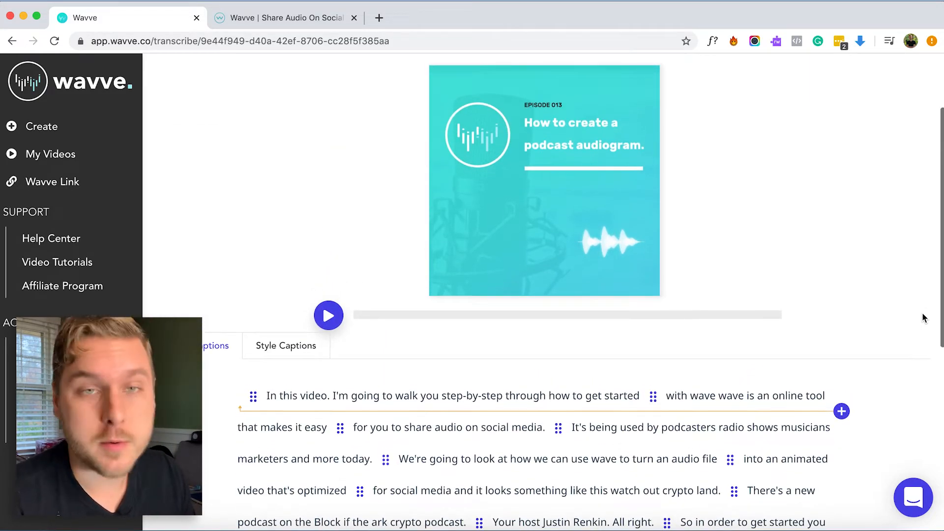
{"action": "scroll", "scroll_direction": "down", "scroll_amount": 3}
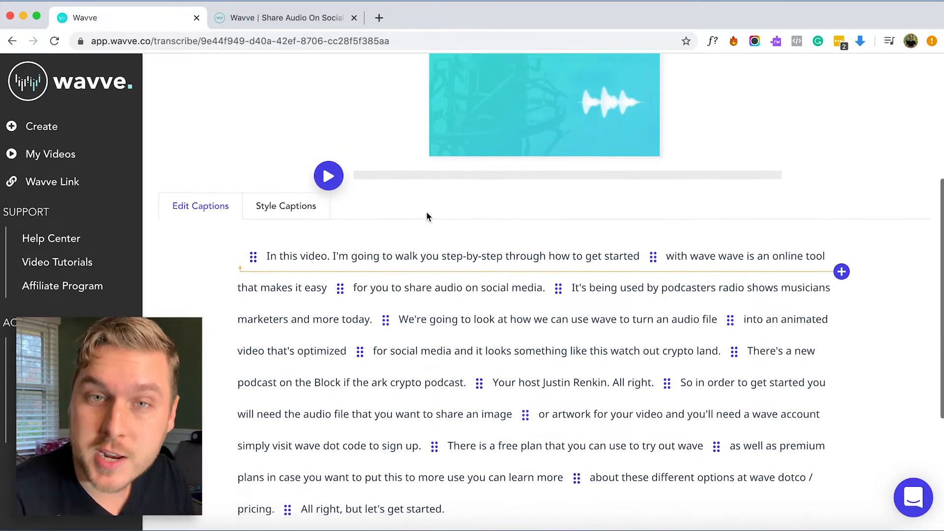
Retype the misheard caption word as 'Wavve', then play and pause the preview to check timing
{"action": "left_click", "coordinate": [329, 176]}
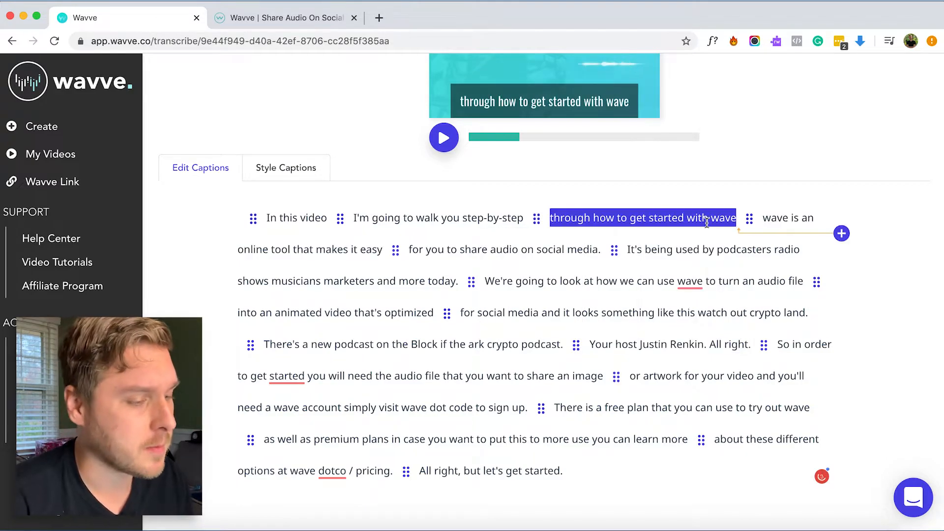
{"action": "type", "text": "Wavve."}
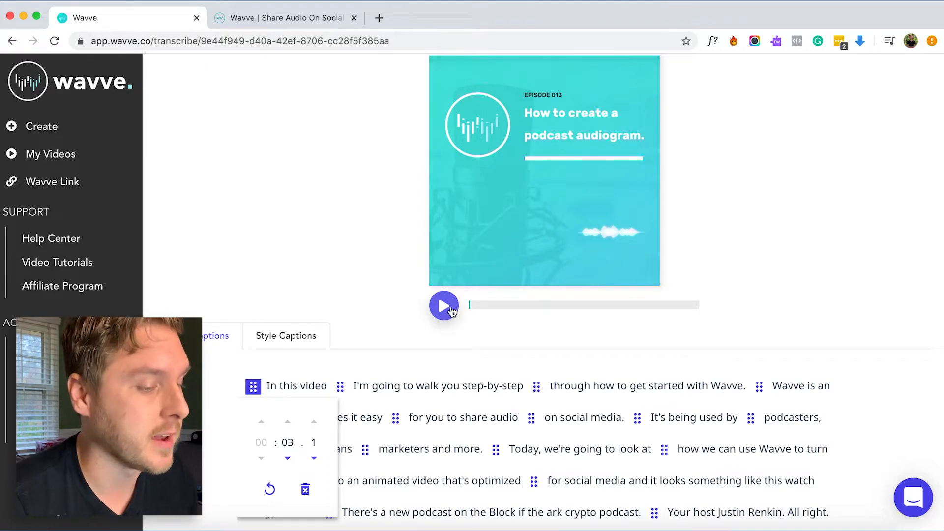
{"action": "left_click", "coordinate": [443, 306]}
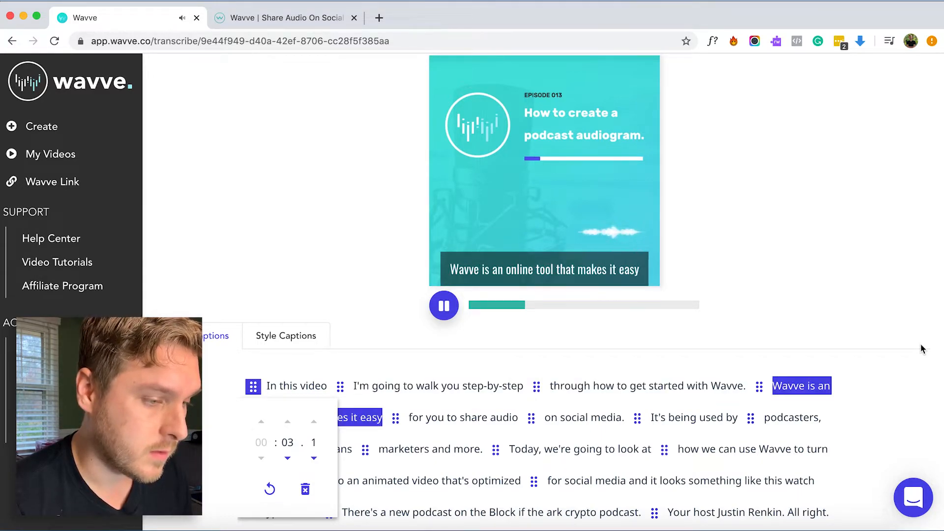
{"action": "left_click", "coordinate": [444, 305]}
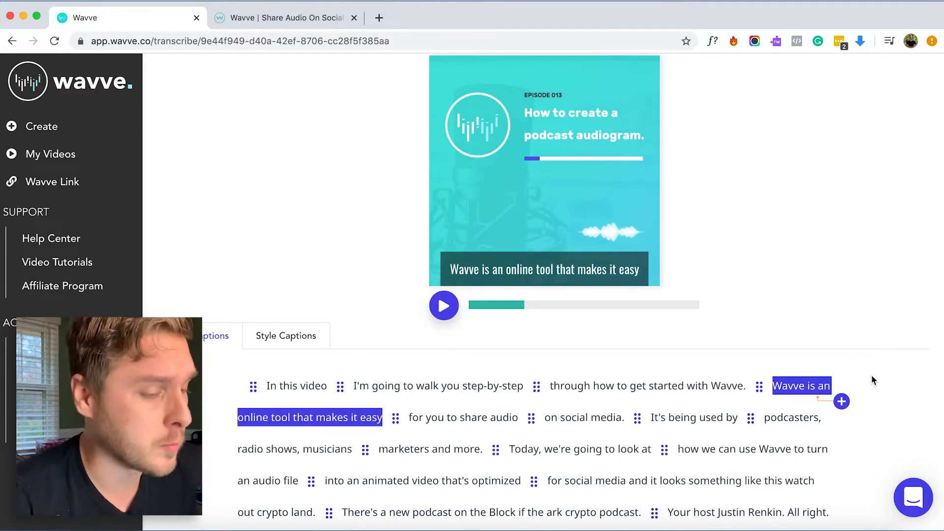
{"action": "left_click", "coordinate": [286, 336]}
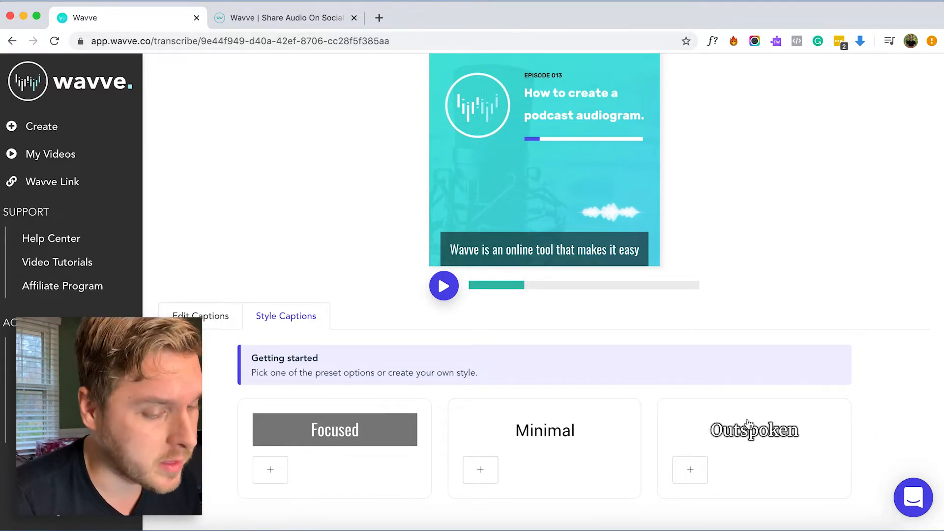
{"action": "mouse_move", "coordinate": [736, 447]}
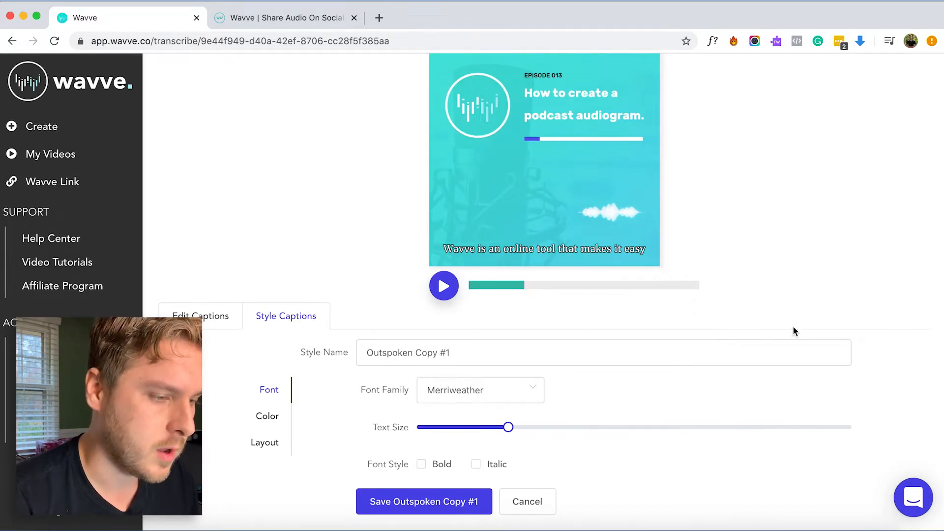
Set the Outspoken-based caption font to Rubik and increase the text size
{"action": "left_click", "coordinate": [480, 390]}
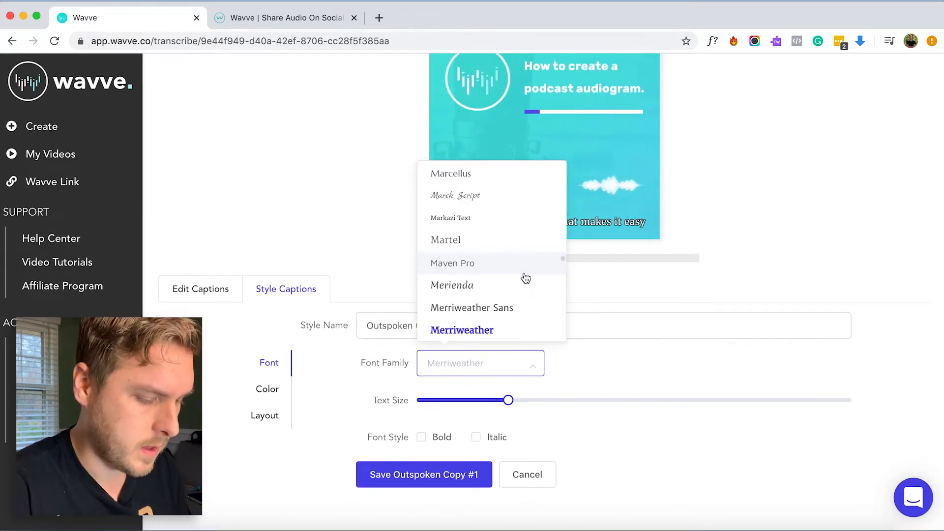
{"action": "type", "text": "rubik"}
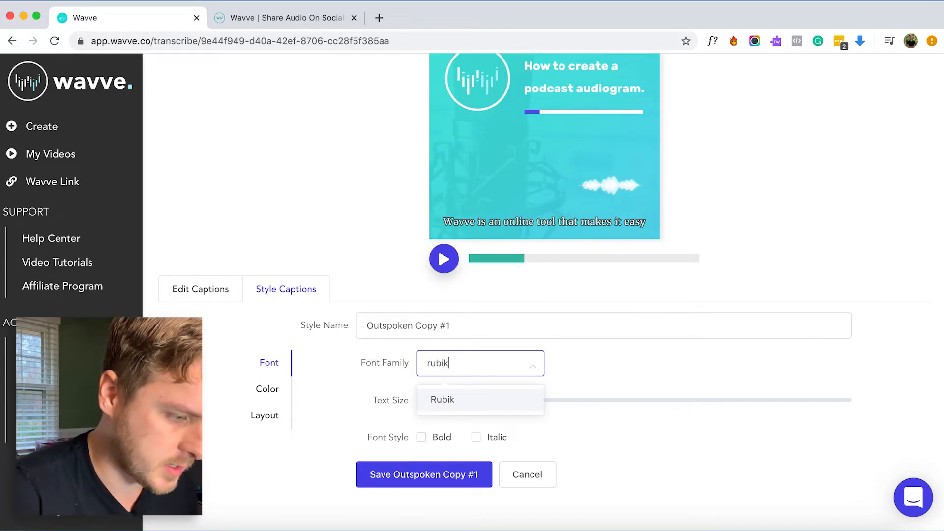
{"action": "left_click", "coordinate": [443, 400]}
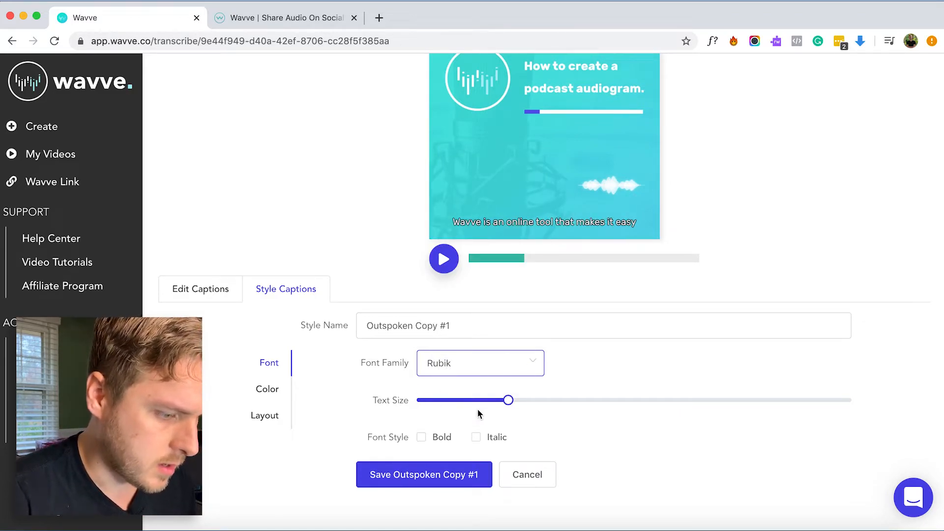
{"action": "left_click_drag", "start_coordinate": [509, 400], "coordinate": [521, 400]}
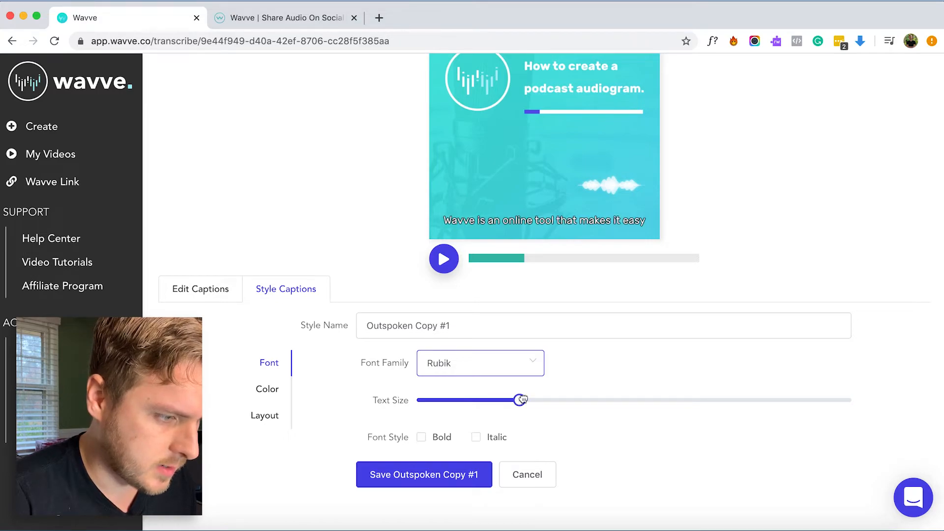
{"action": "left_click_drag", "start_coordinate": [521, 400], "coordinate": [530, 400]}
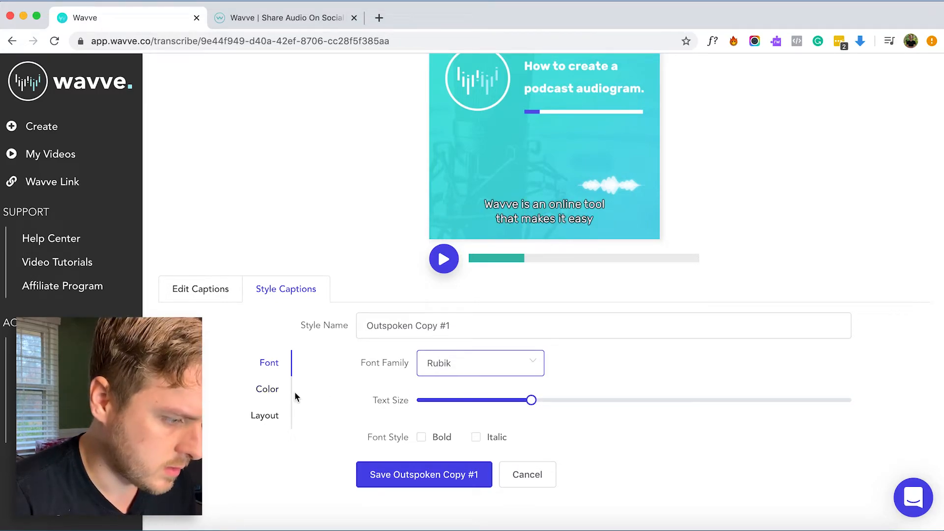
Set caption Outline Size to 0 and Shadow Size to 1, and left-align the caption text
{"action": "left_click", "coordinate": [267, 389]}
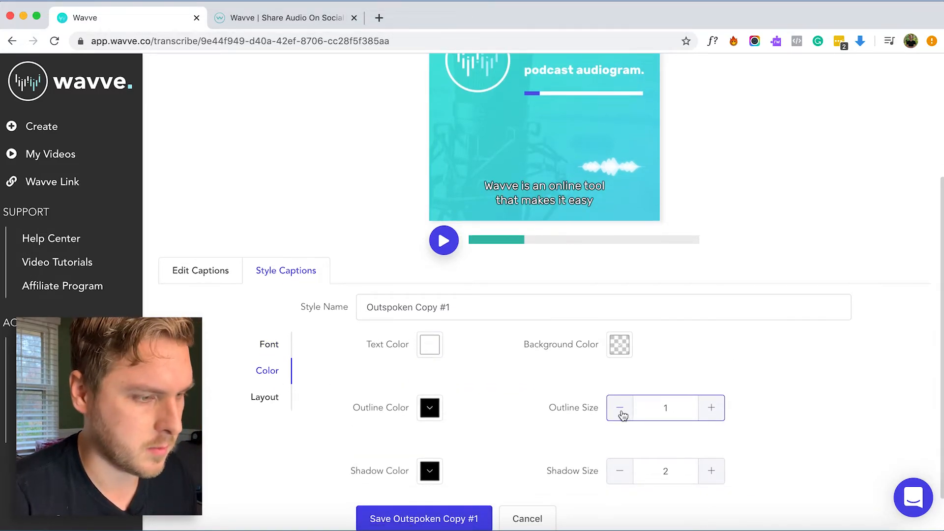
{"action": "left_click", "coordinate": [619, 408]}
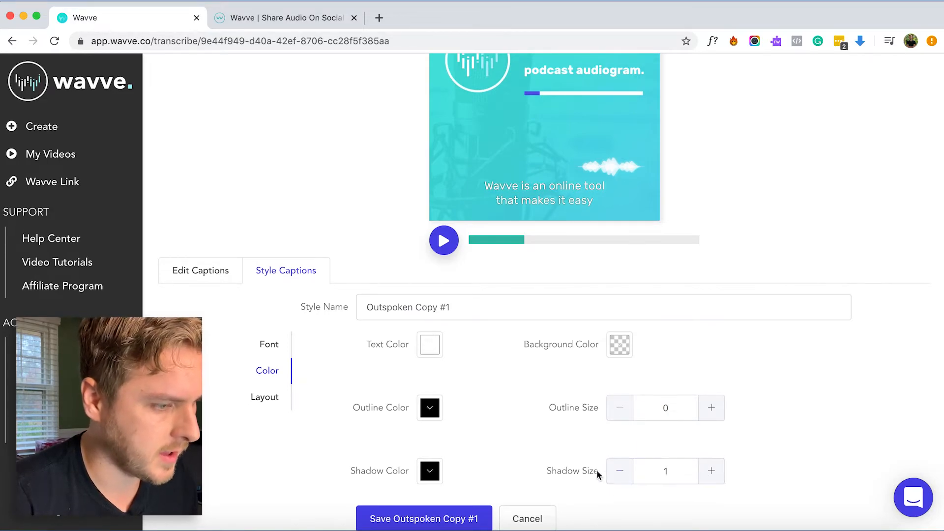
{"action": "left_click", "coordinate": [265, 384]}
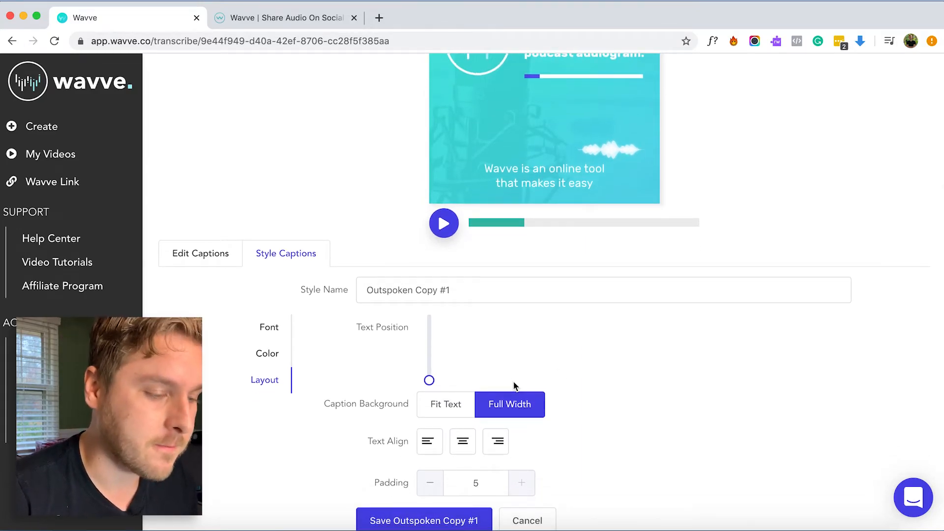
{"action": "left_click", "coordinate": [429, 441]}
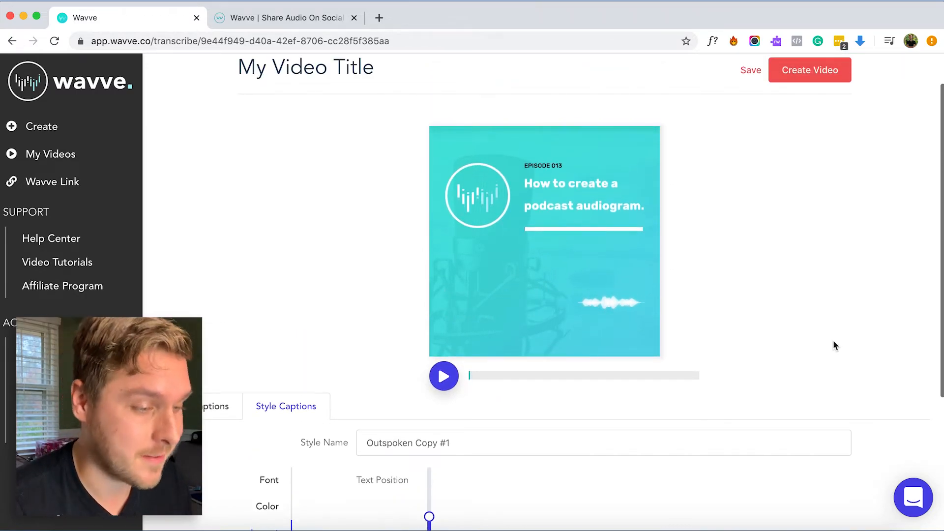
{"action": "left_click", "coordinate": [444, 376]}
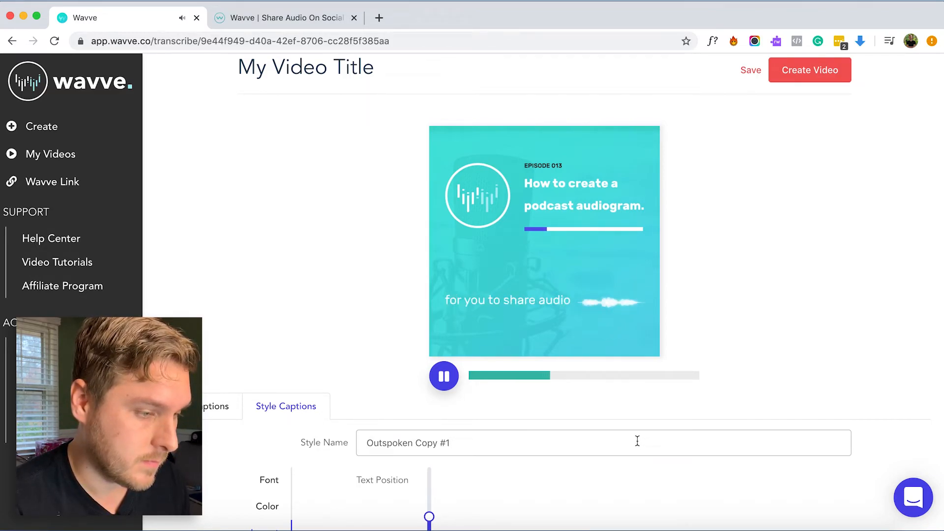
{"action": "left_click", "coordinate": [444, 376]}
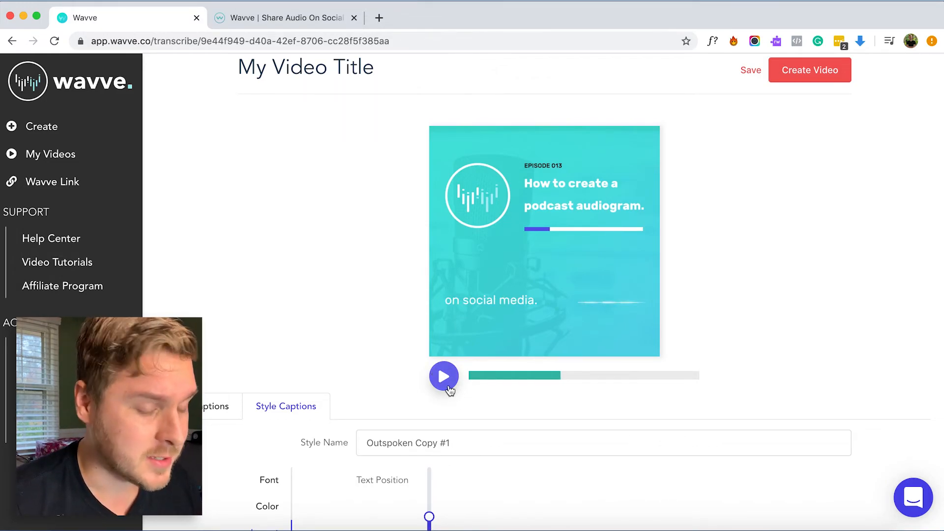
{"action": "mouse_move", "coordinate": [823, 78]}
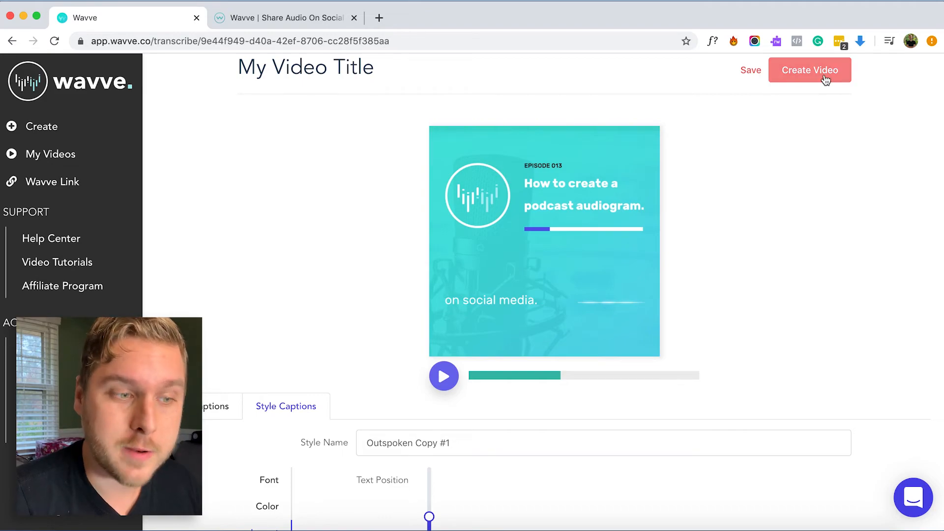